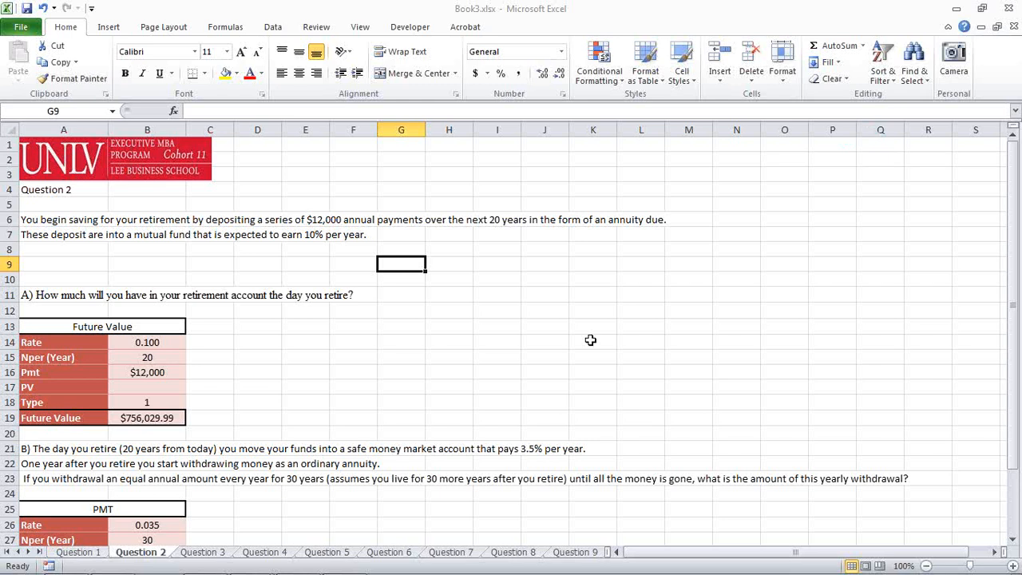
pyautogui.moveTo(389, 318)
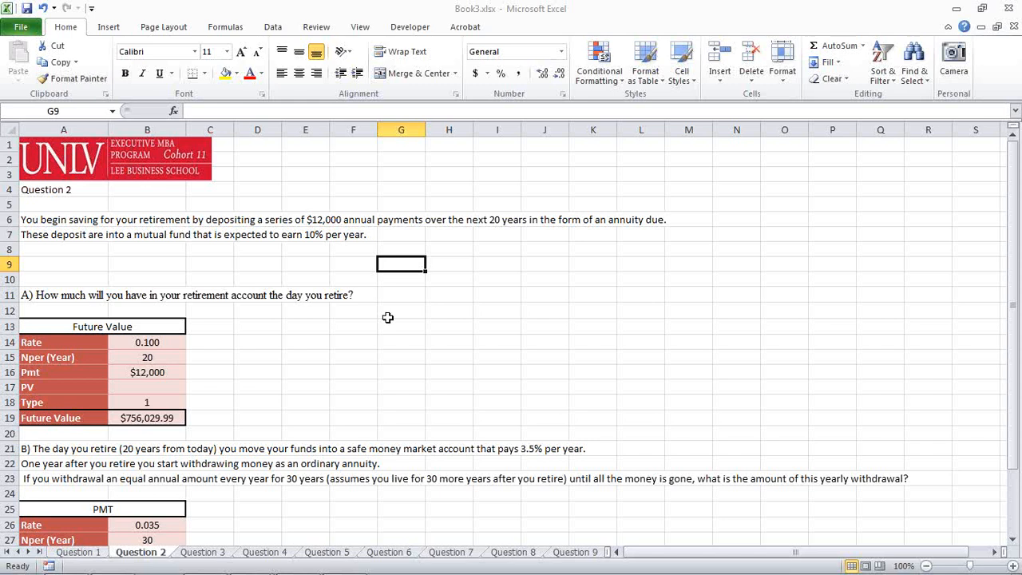
pyautogui.moveTo(40, 307)
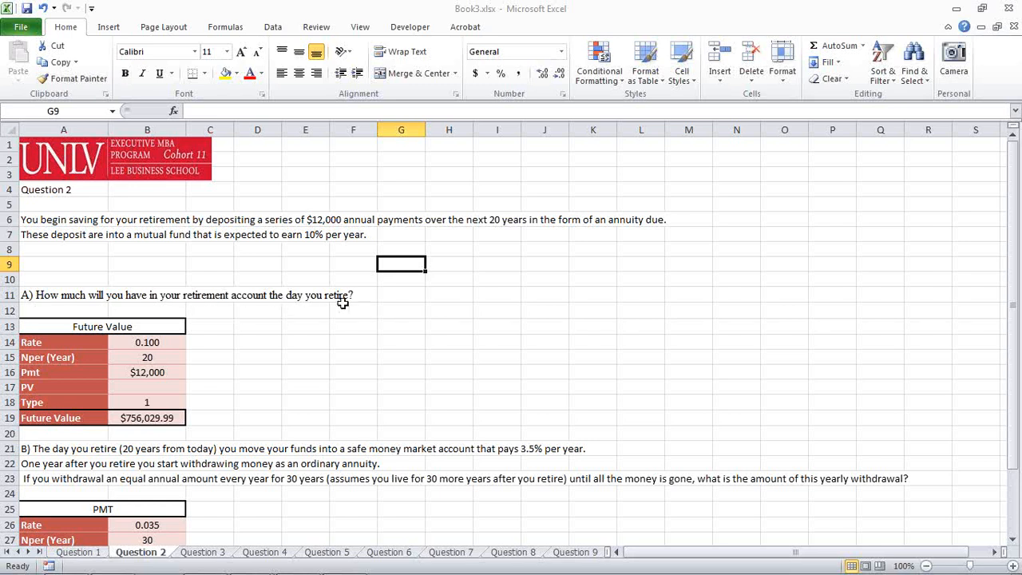
pyautogui.moveTo(357, 306)
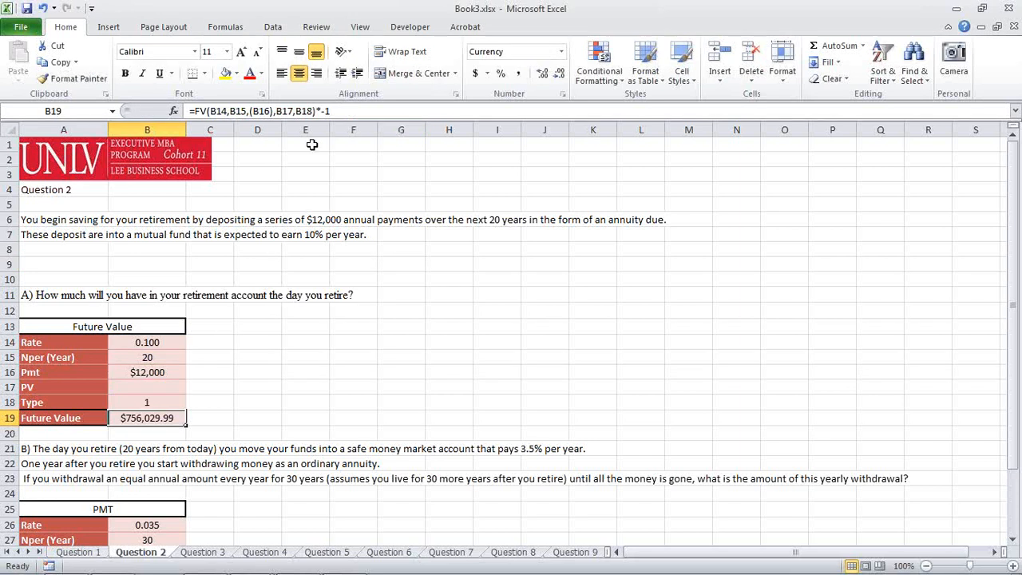
pyautogui.moveTo(182, 345)
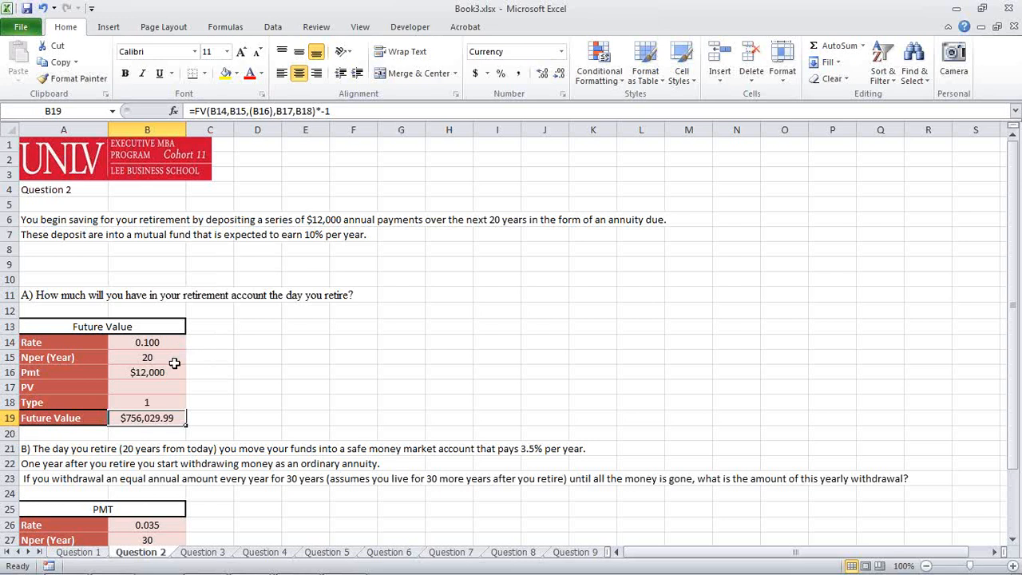
pyautogui.moveTo(176, 373)
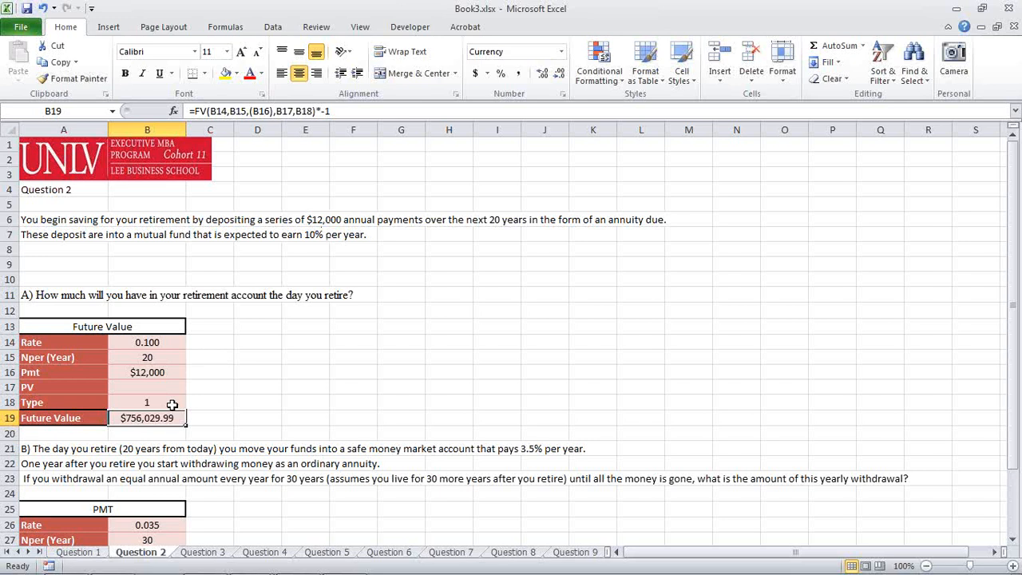
pyautogui.moveTo(263, 367)
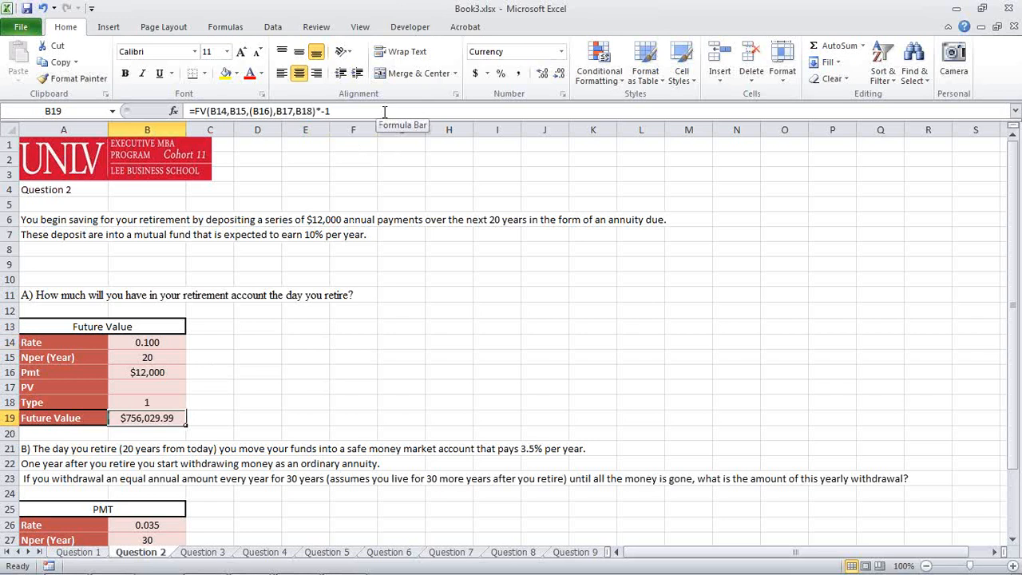
# Edit cell B19 to expose the FV formula's colour-coded references B14:B18.
pyautogui.doubleClick(147, 418)
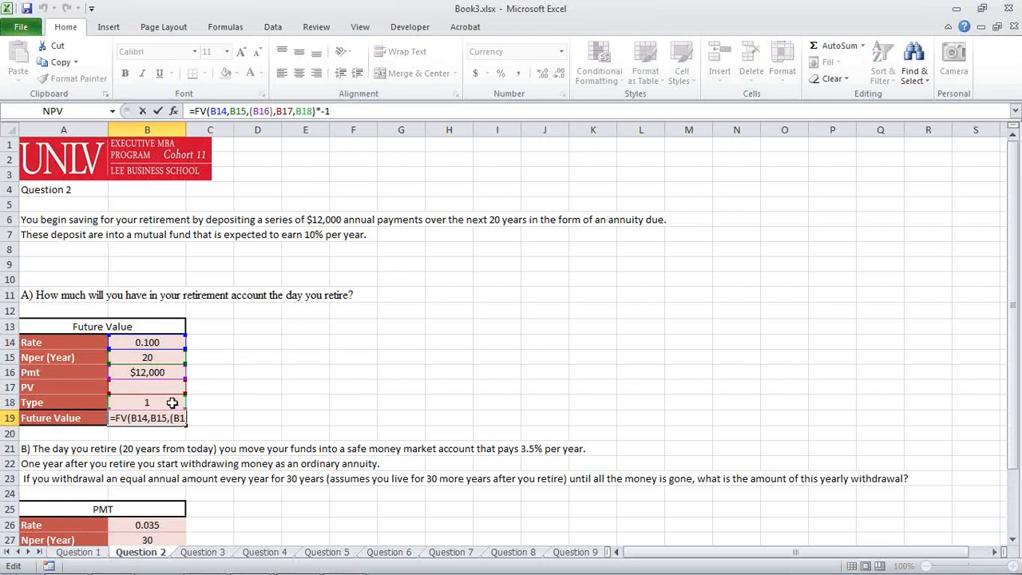
pyautogui.moveTo(270, 419)
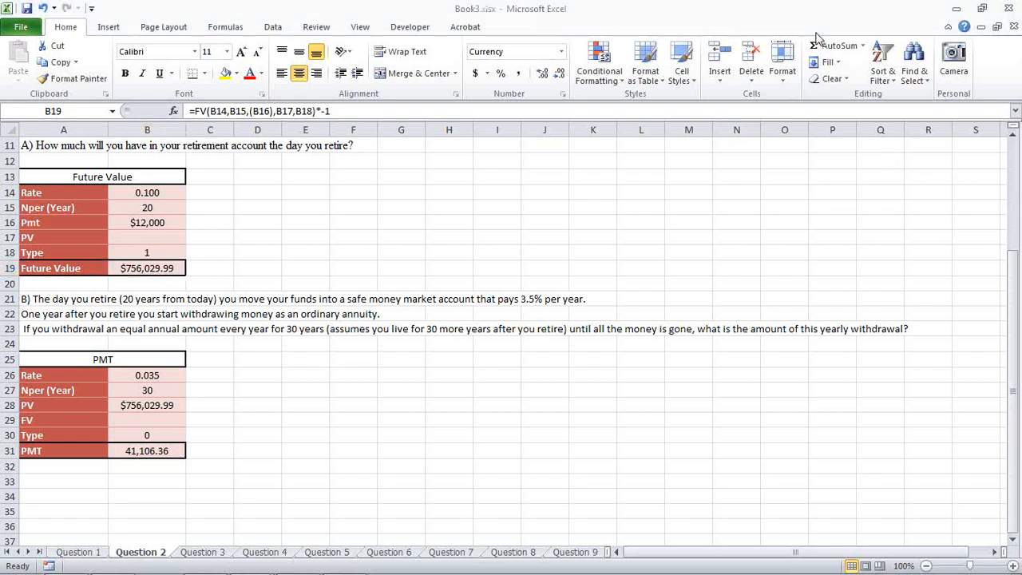
pyautogui.moveTo(466, 214)
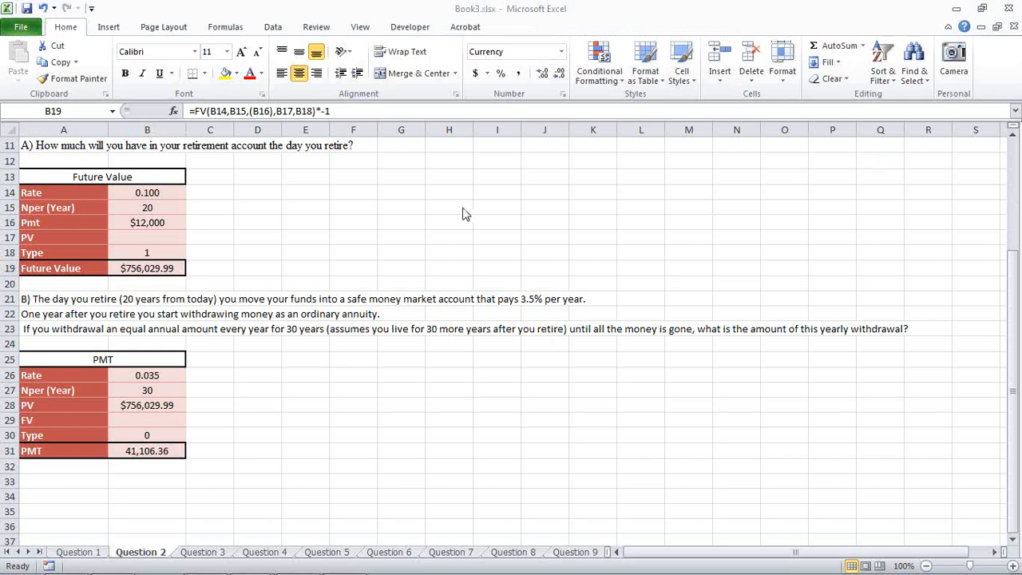
pyautogui.moveTo(174, 383)
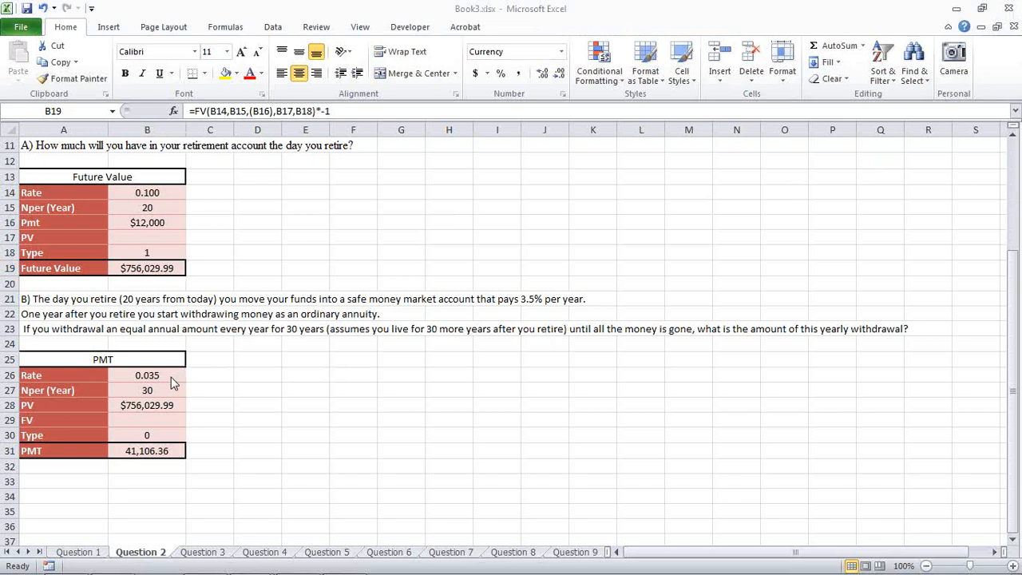
pyautogui.moveTo(524, 310)
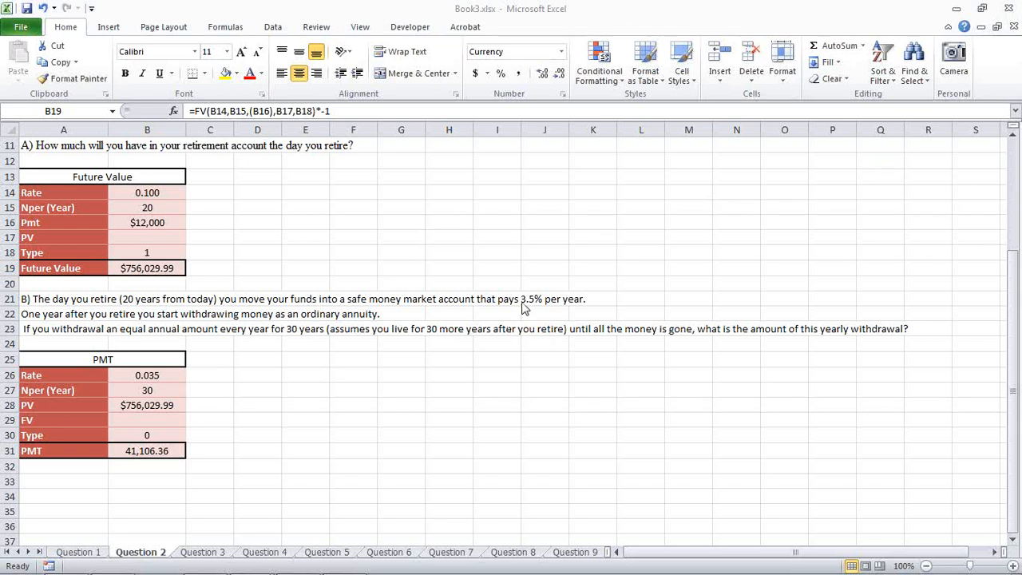
pyautogui.moveTo(156, 402)
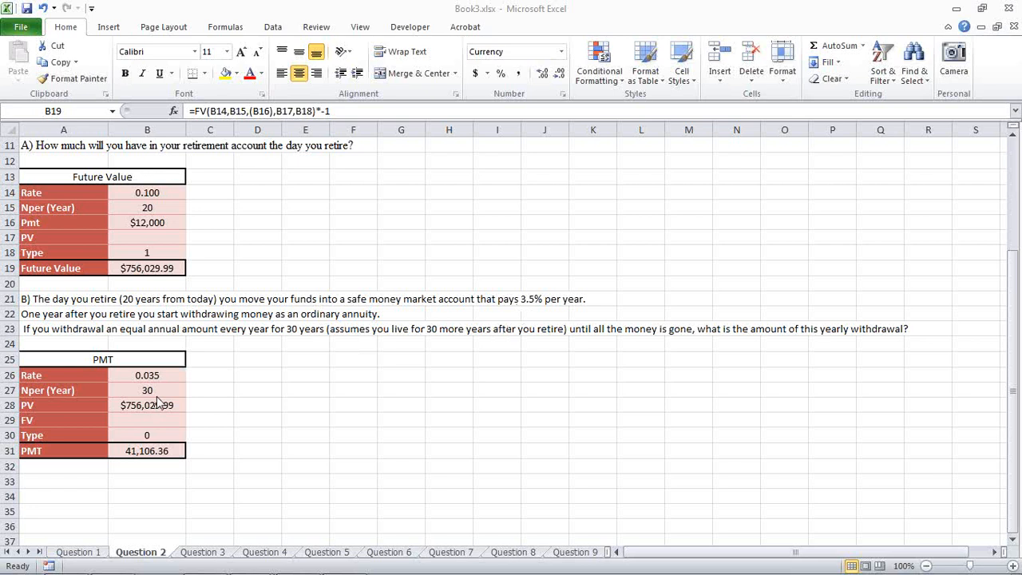
pyautogui.moveTo(160, 409)
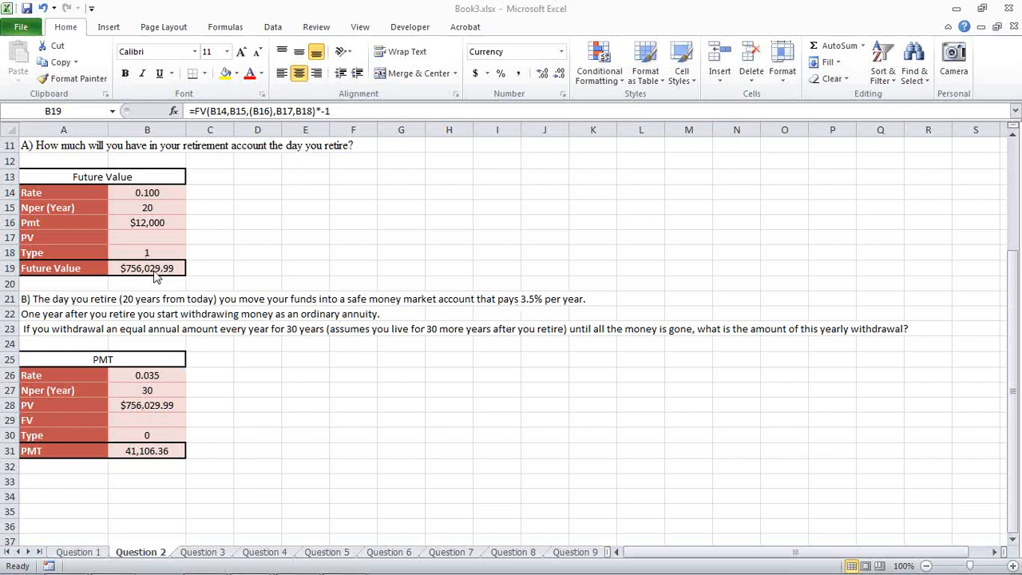
pyautogui.moveTo(168, 432)
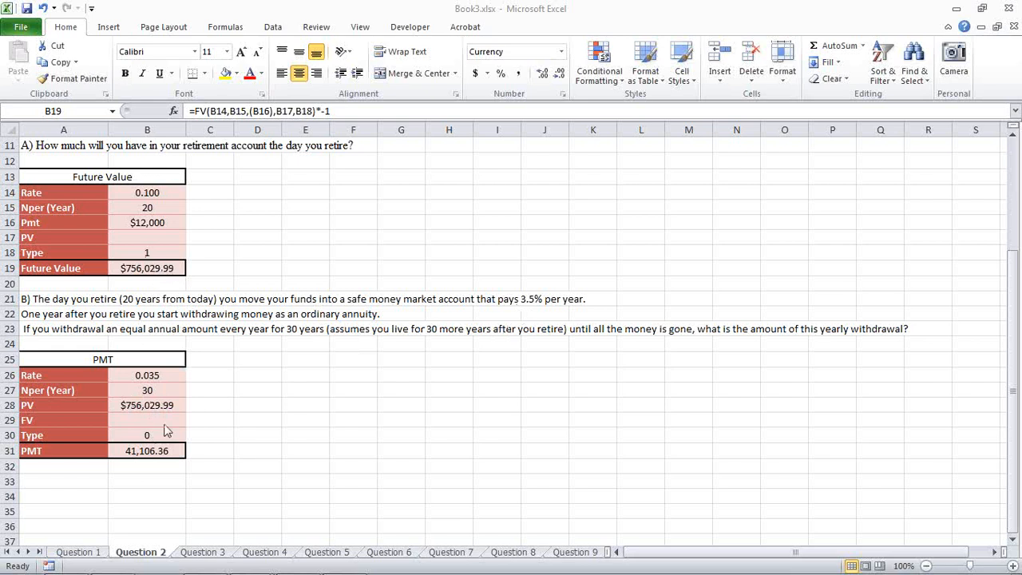
pyautogui.moveTo(157, 441)
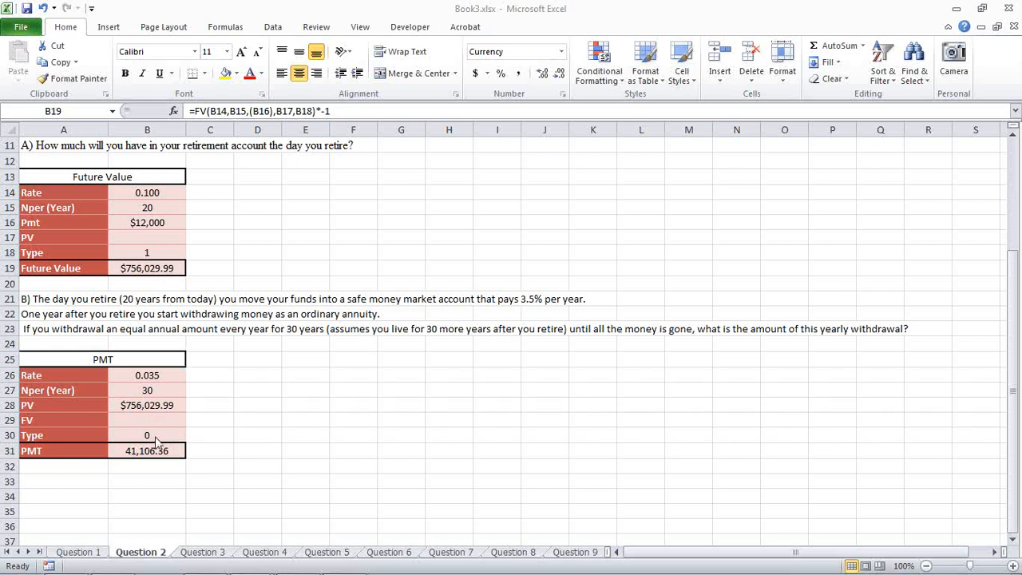
pyautogui.moveTo(168, 370)
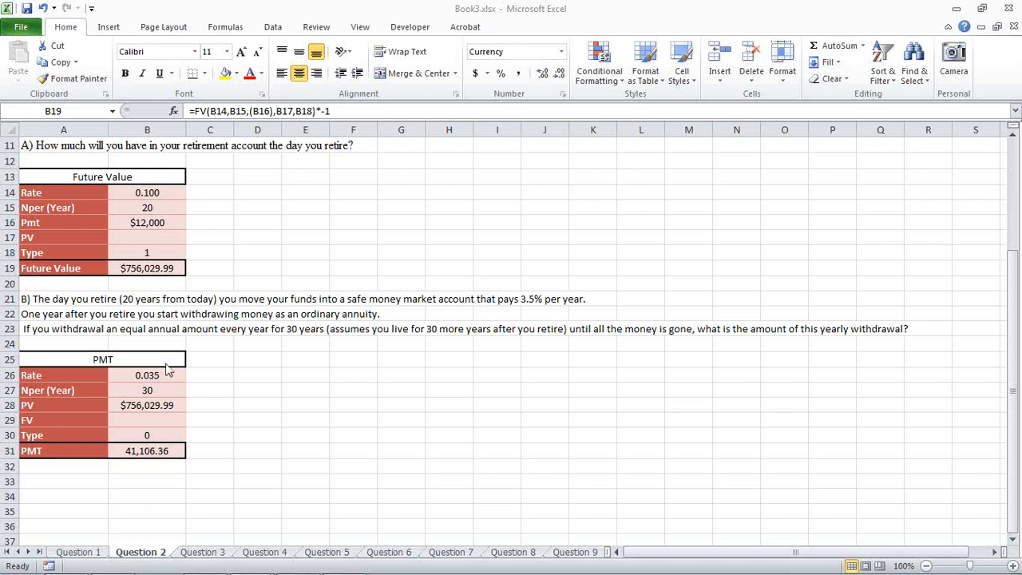
pyautogui.moveTo(152, 465)
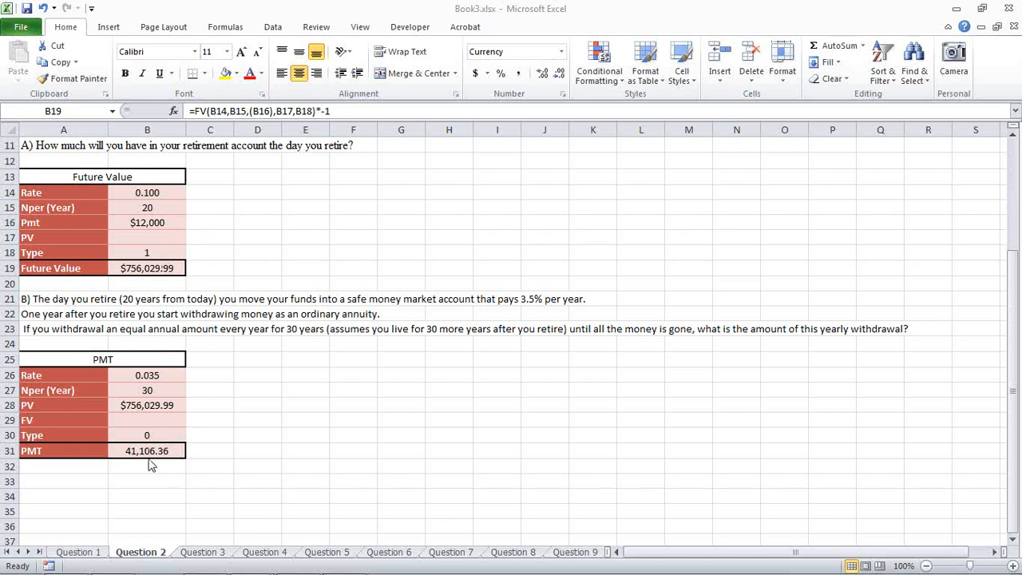
pyautogui.moveTo(184, 454)
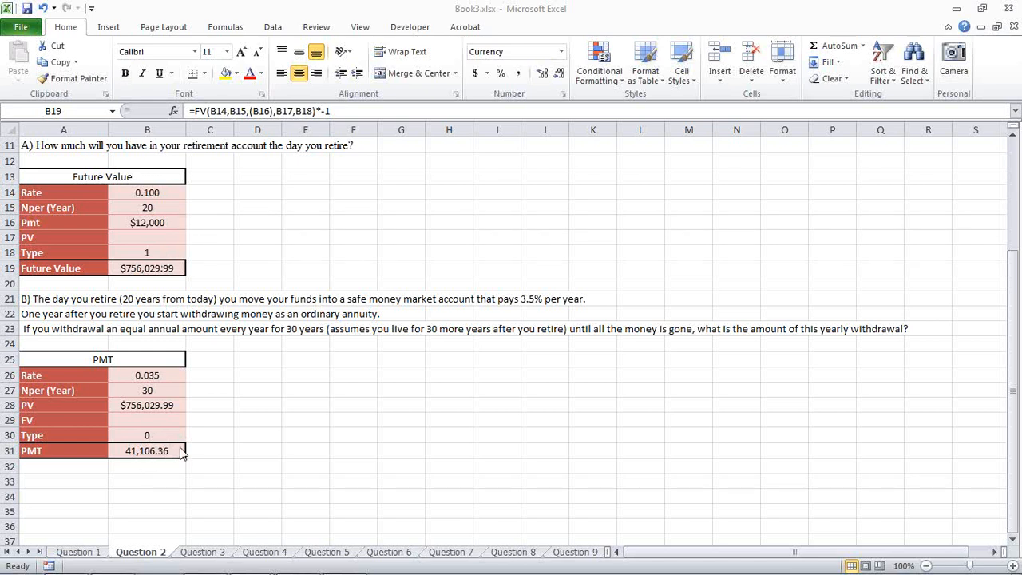
# Edit cell B31 to expose =PMT(B26,B27,B28,B29,B30)*-1 behind the 41,106.36 result.
pyautogui.click(147, 450)
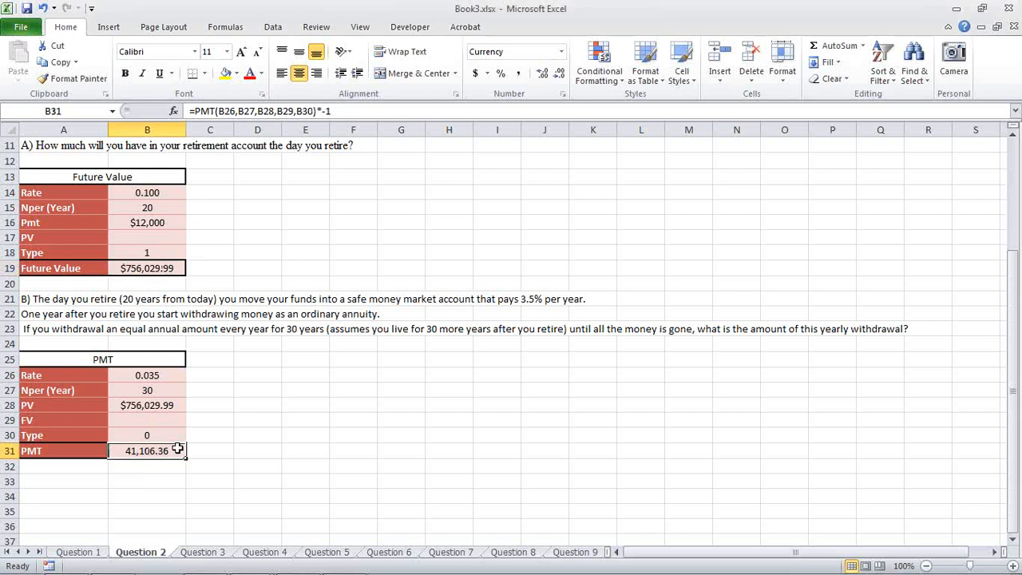
pyautogui.doubleClick(147, 451)
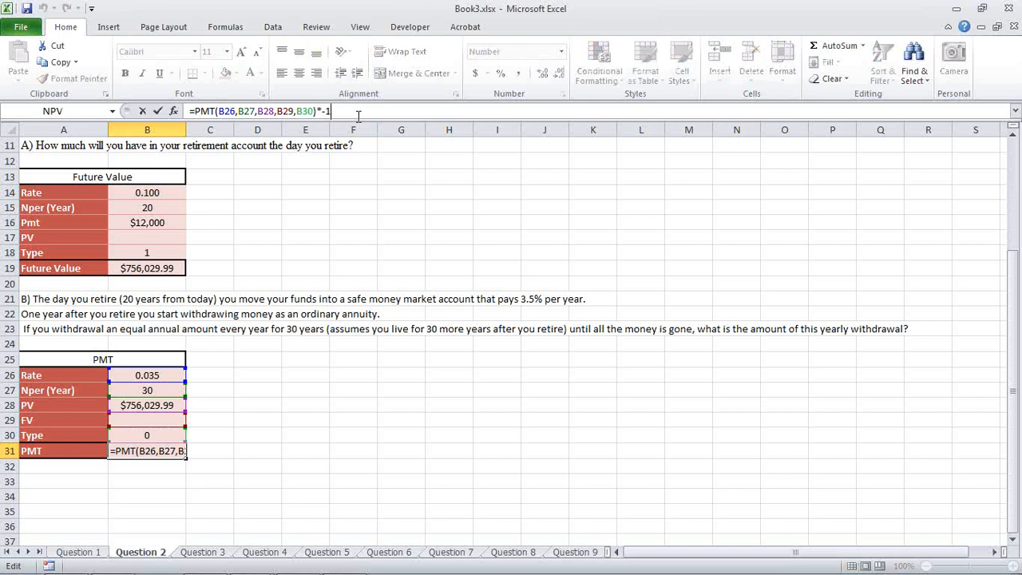
pyautogui.moveTo(1013, 48)
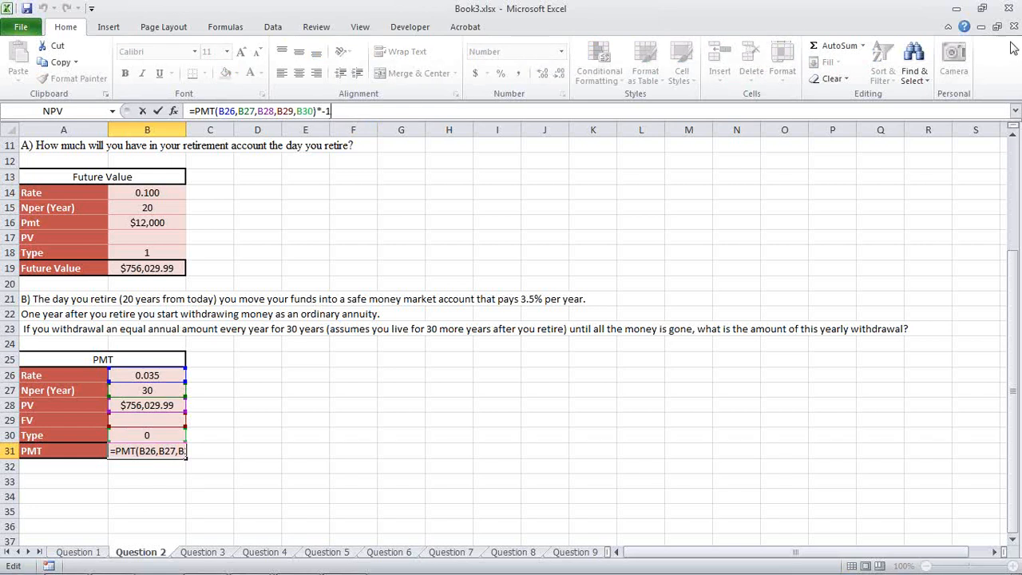